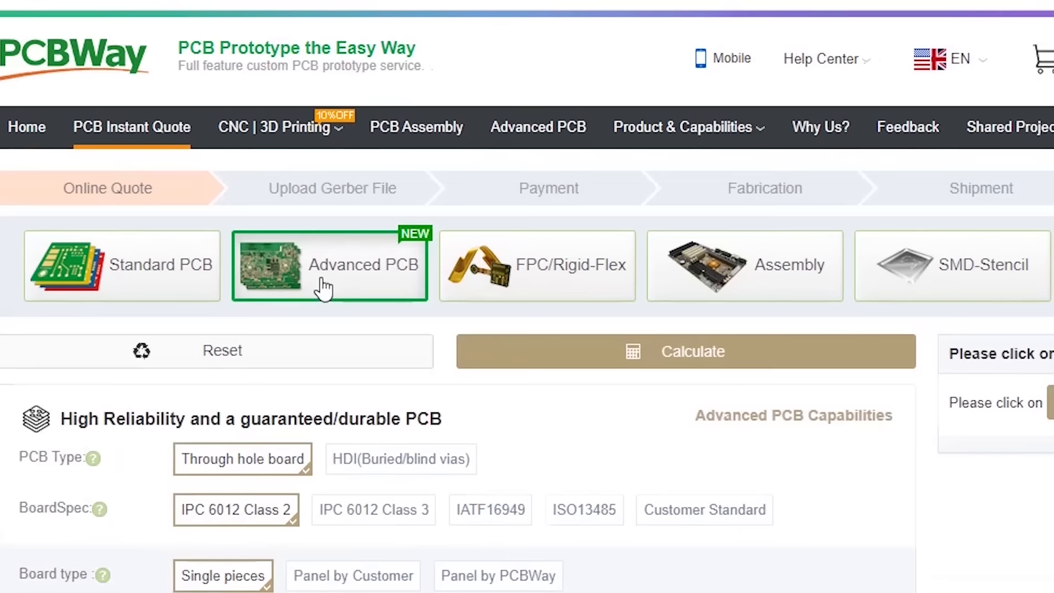
scroll("down", 3)
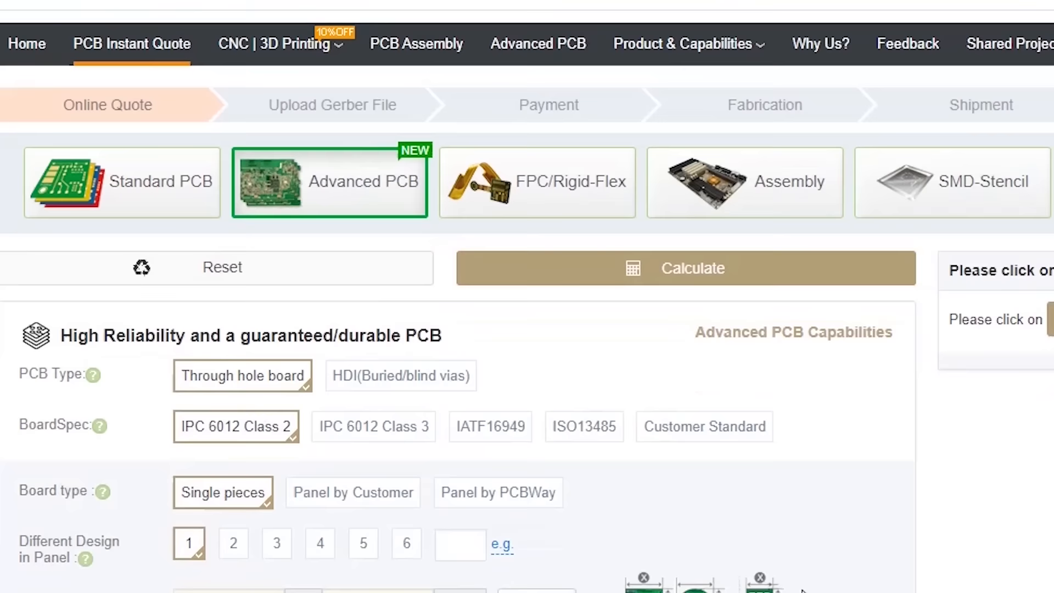
scroll("down", 3)
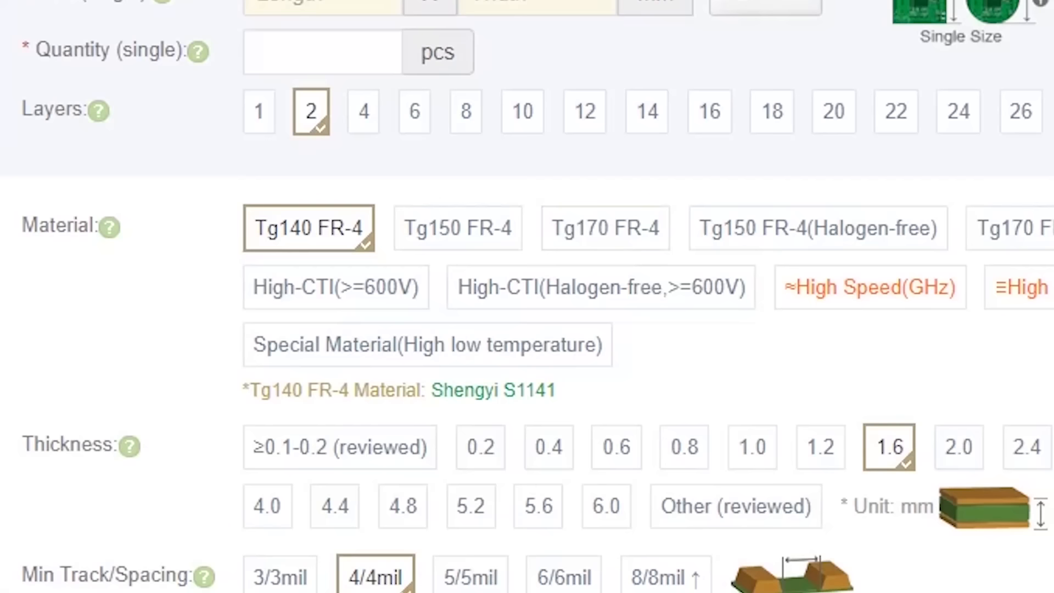